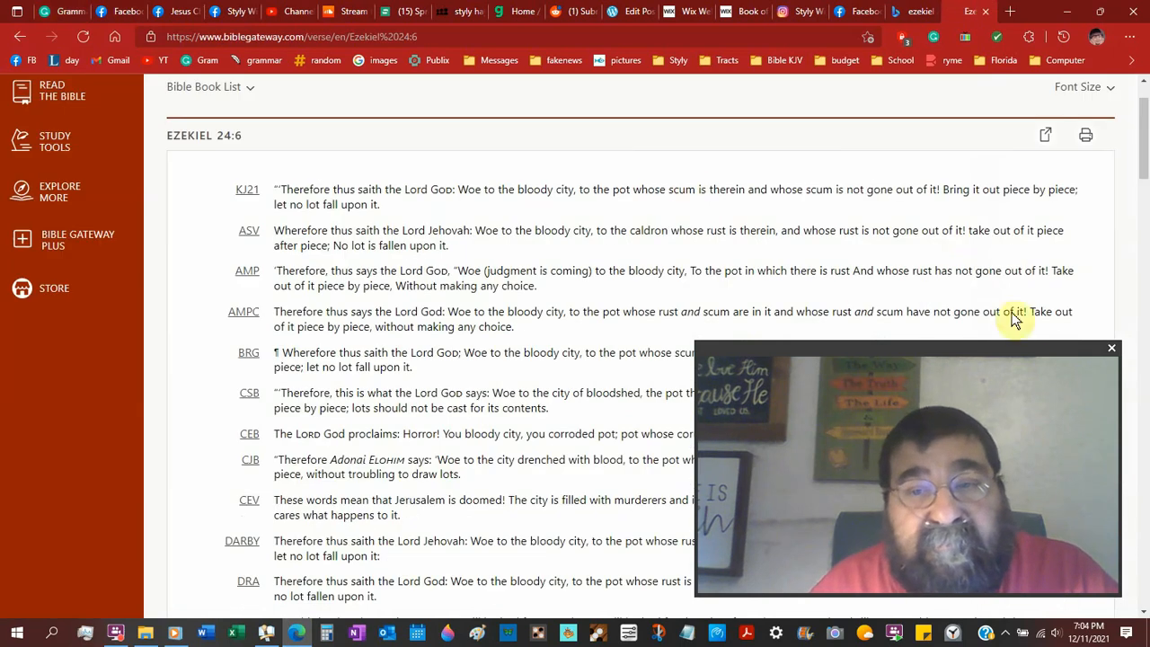
mouse_move(688, 286)
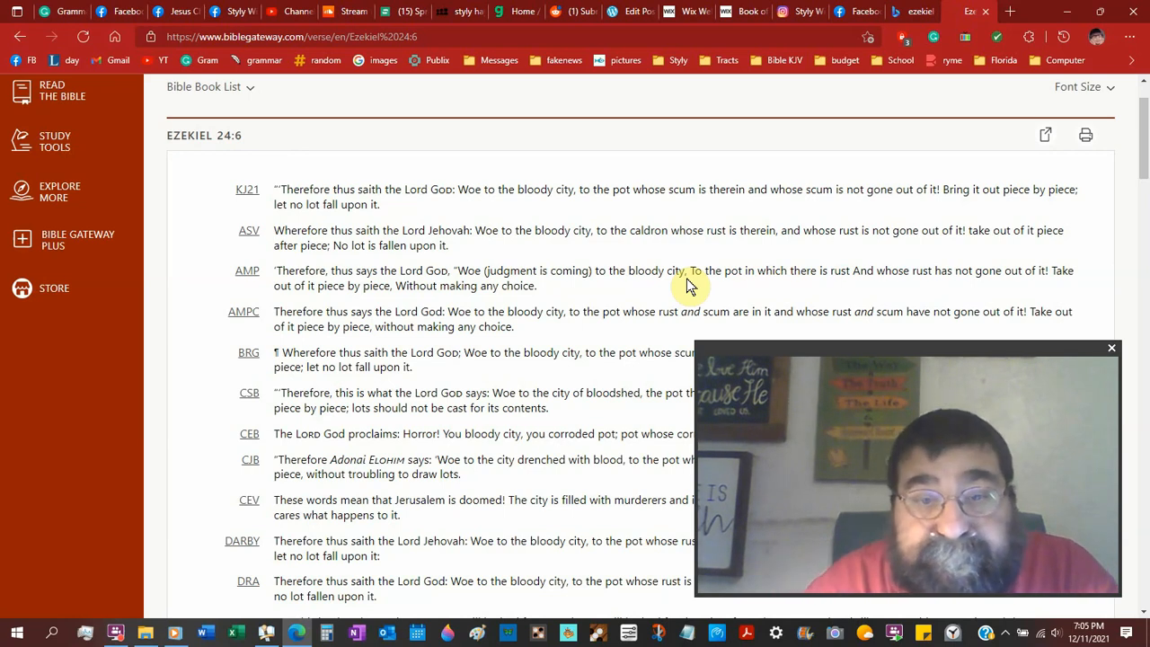
Scroll the Ezekiel 24:6 comparison down to the DARBY, DRA, ERV, EHV and ESV renderings.
scroll("down", 3)
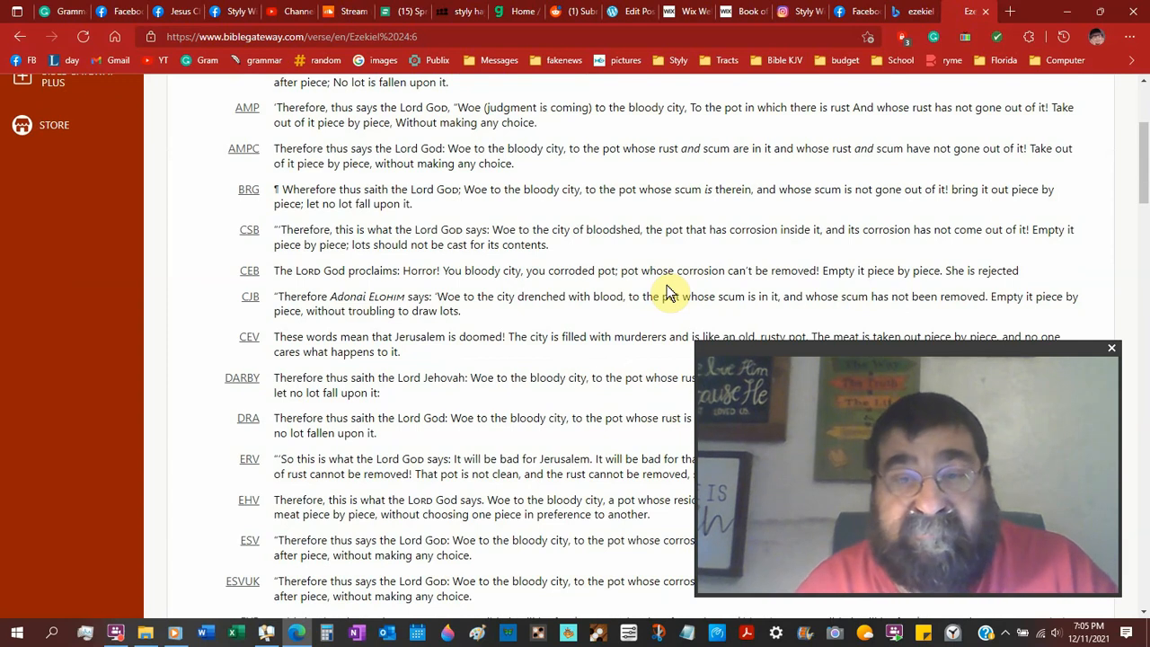
mouse_move(626, 249)
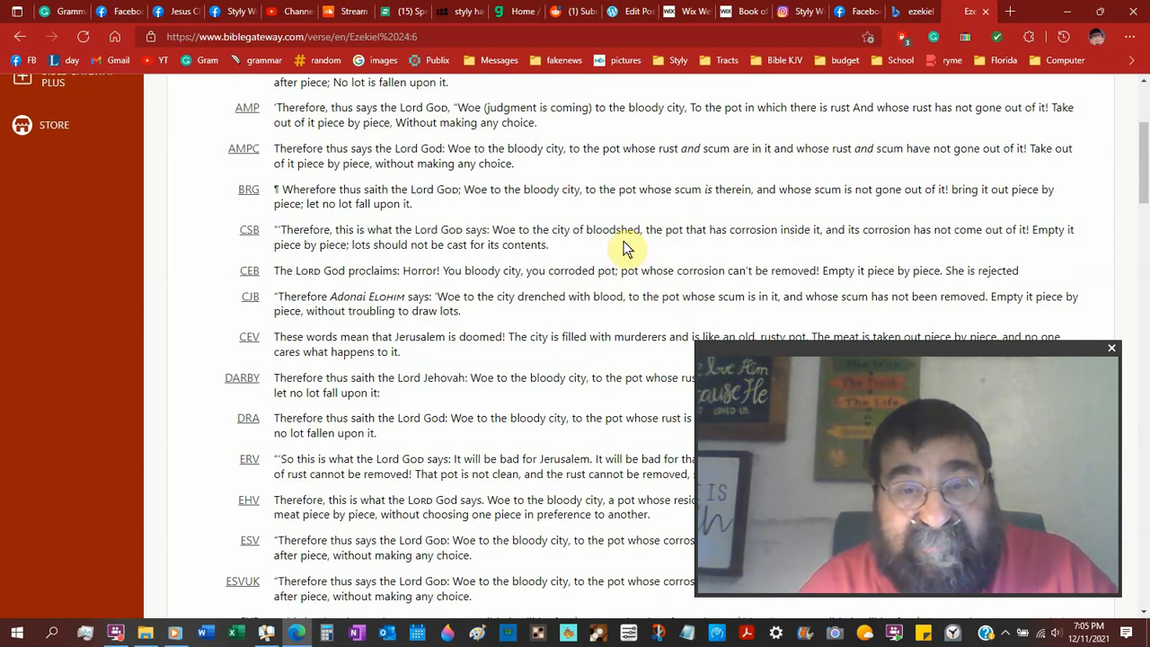
scroll("down", 3)
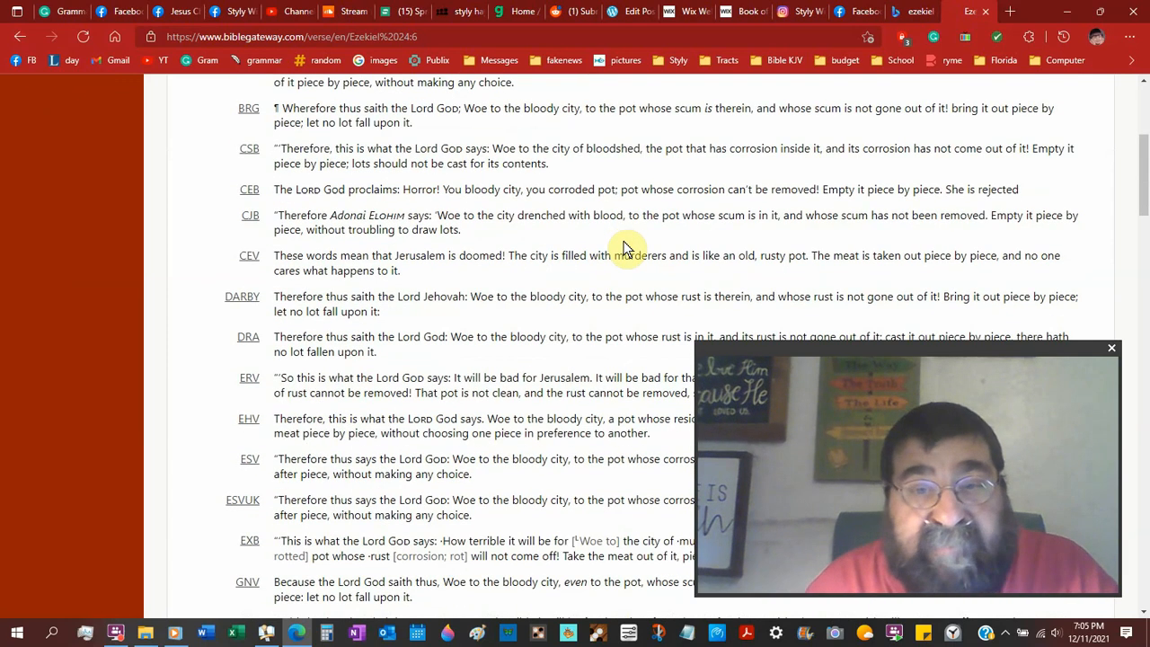
scroll("down", 3)
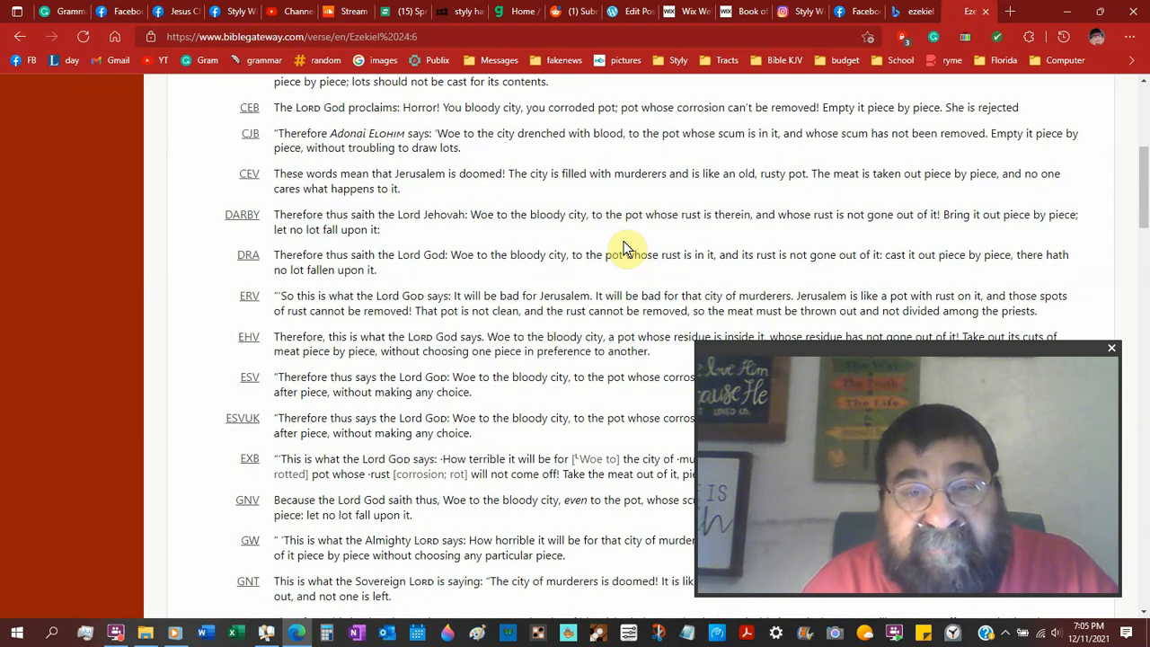
scroll("down", 3)
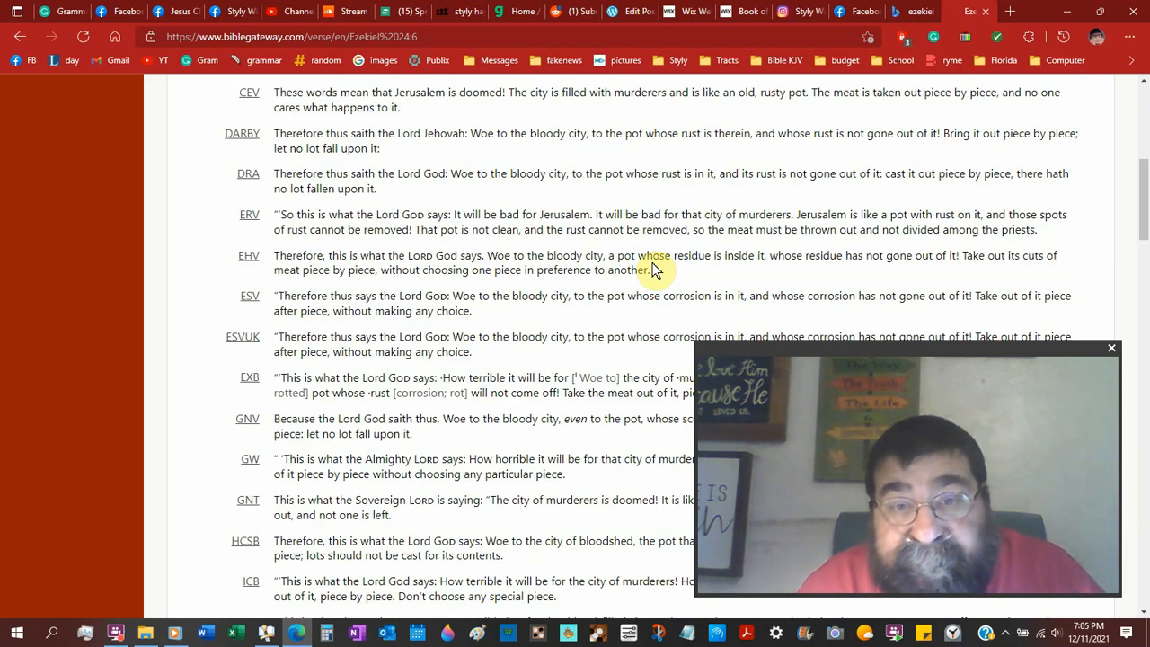
scroll("down", 3)
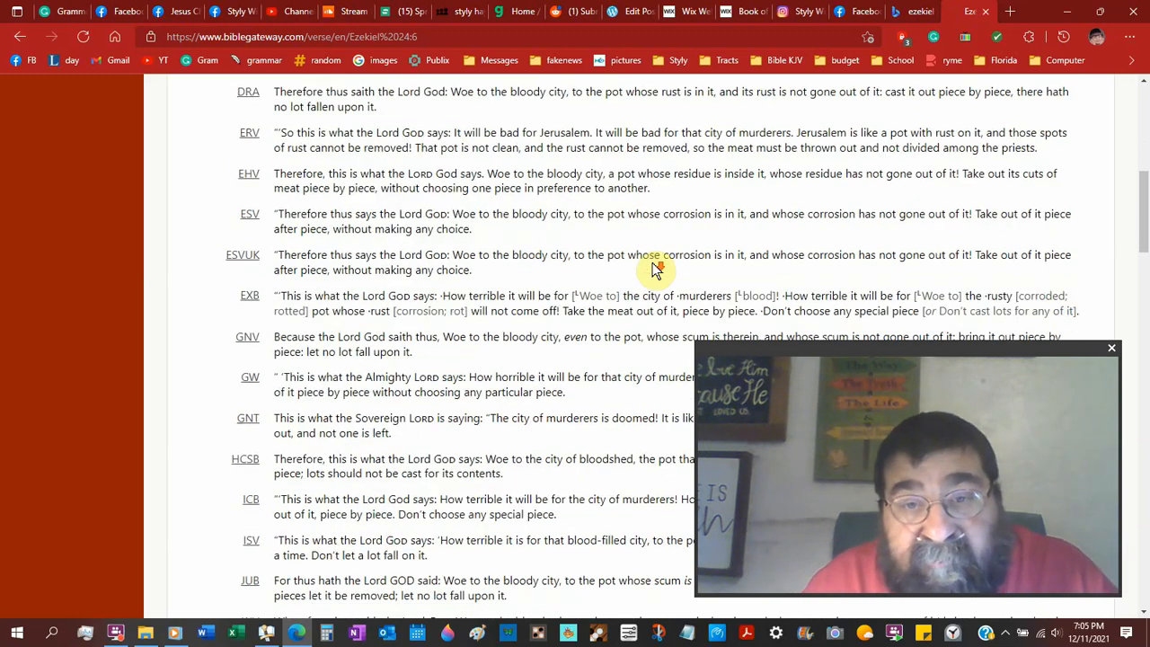
scroll("down", 3)
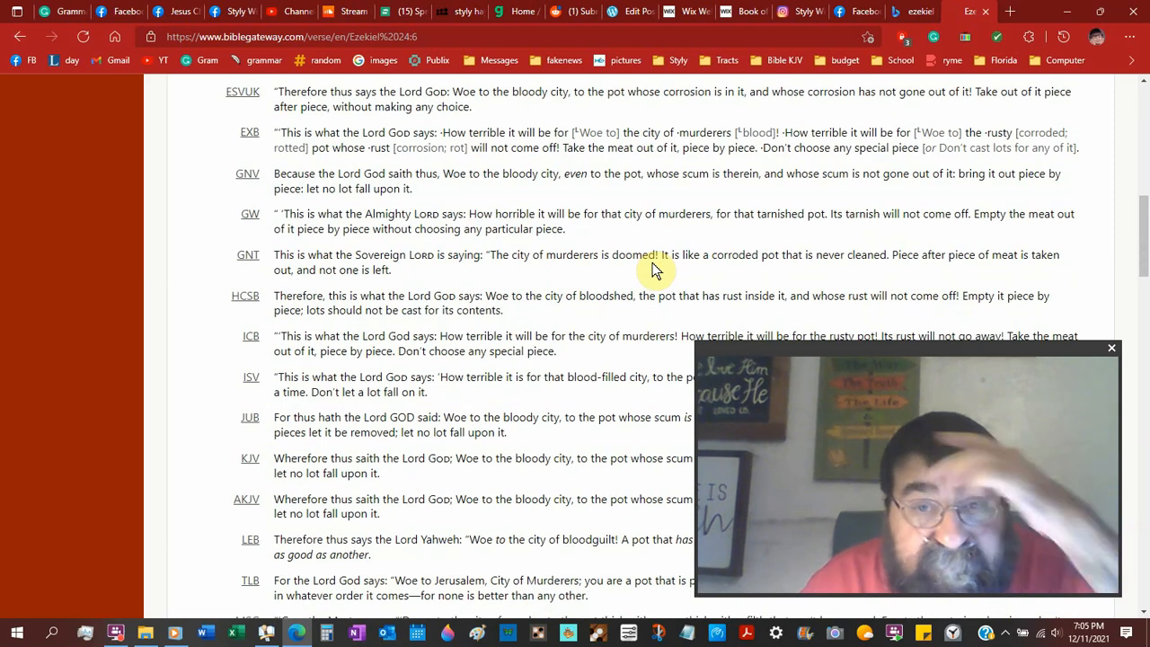
scroll("down", 3)
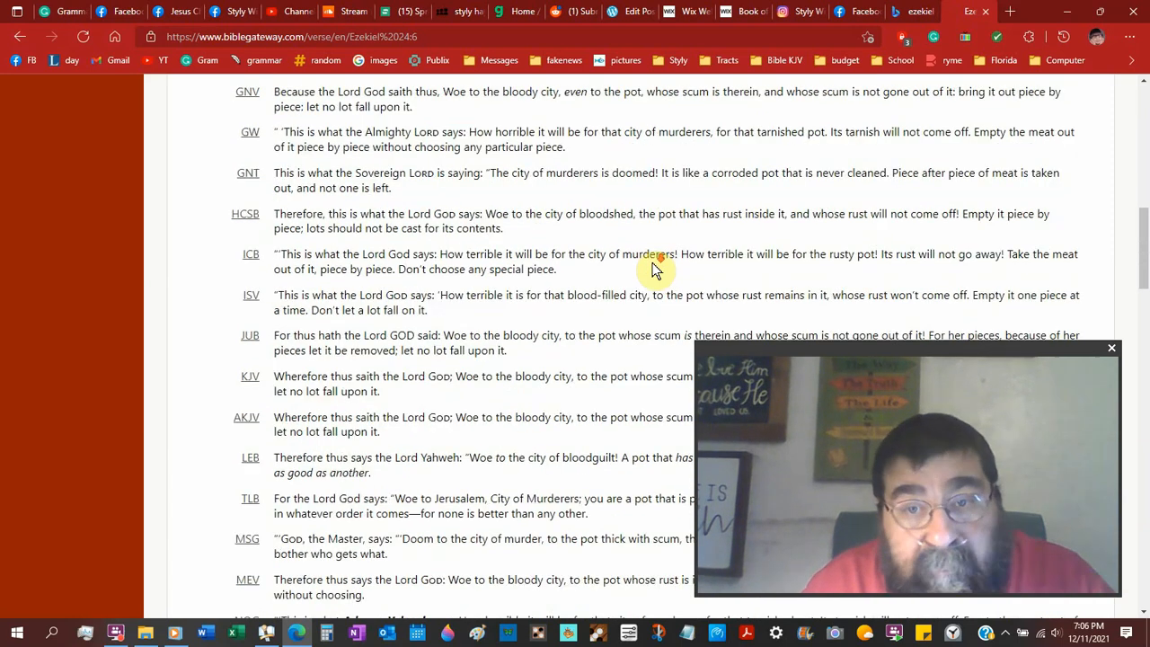
scroll("down", 3)
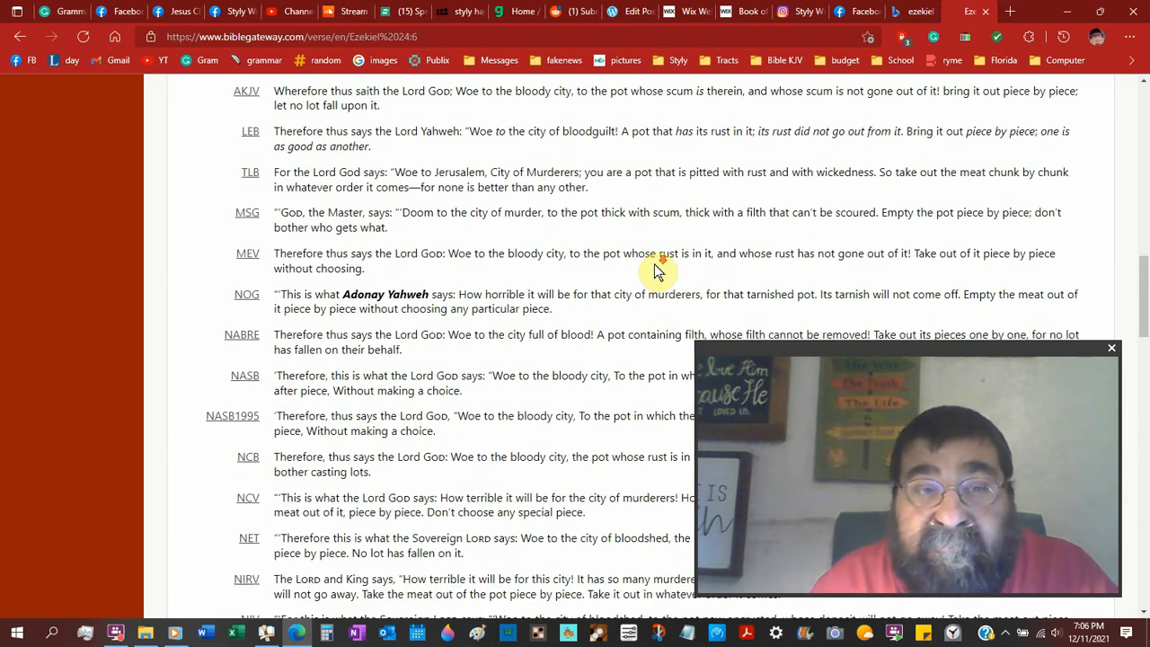
scroll("down", 3)
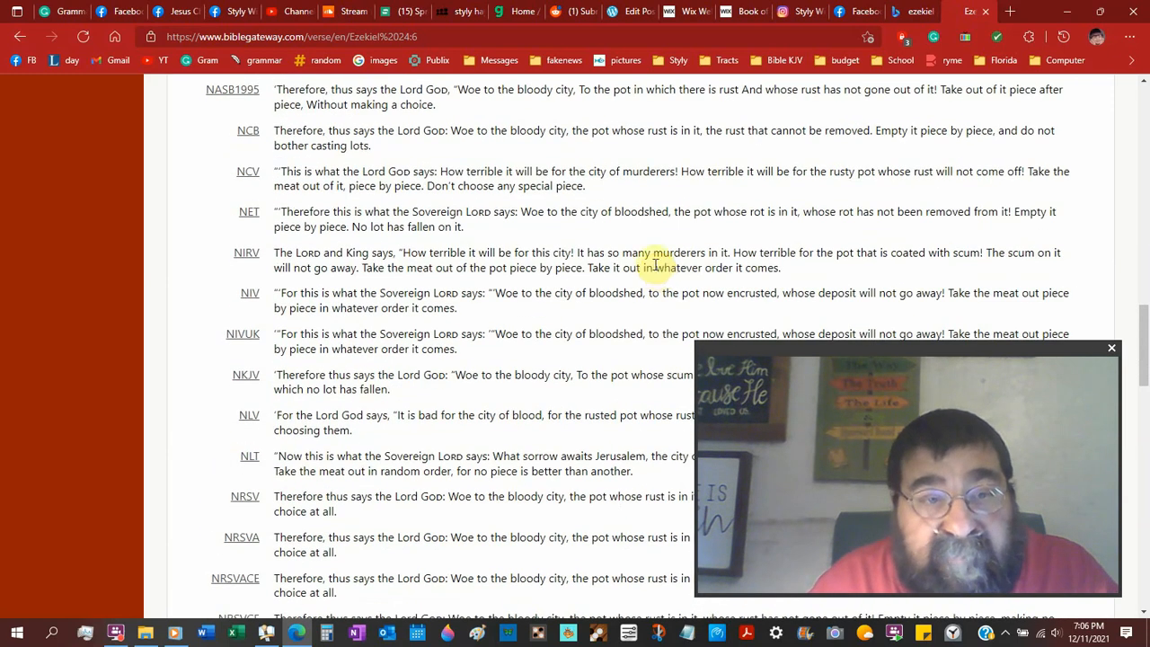
mouse_move(643, 314)
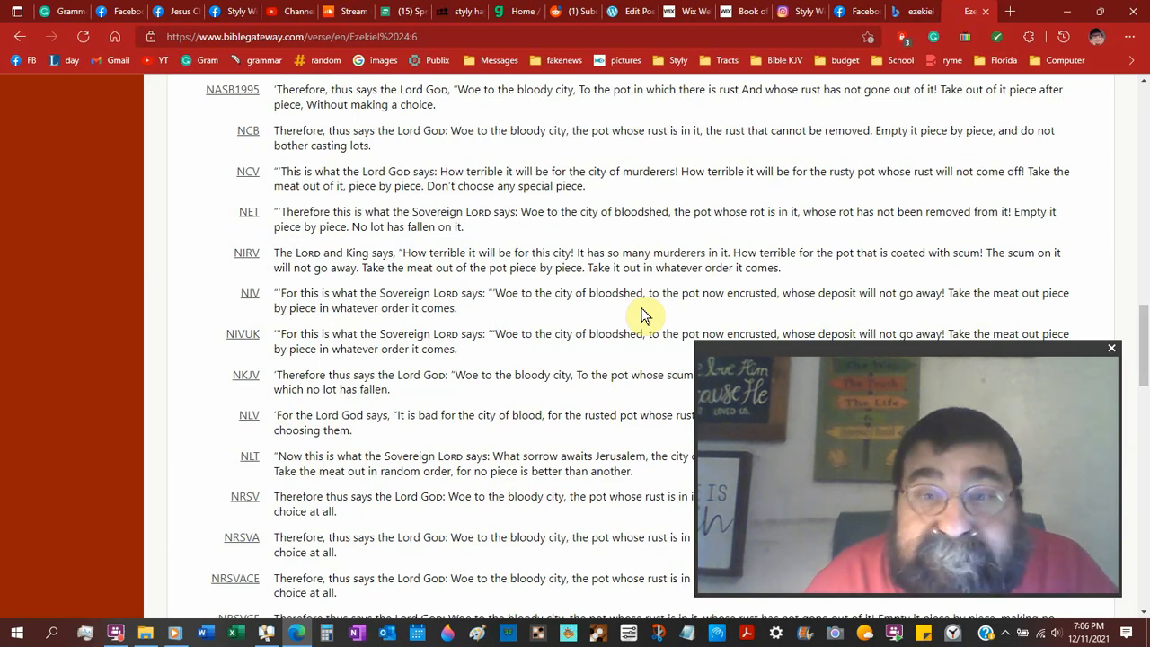
scroll("down", 3)
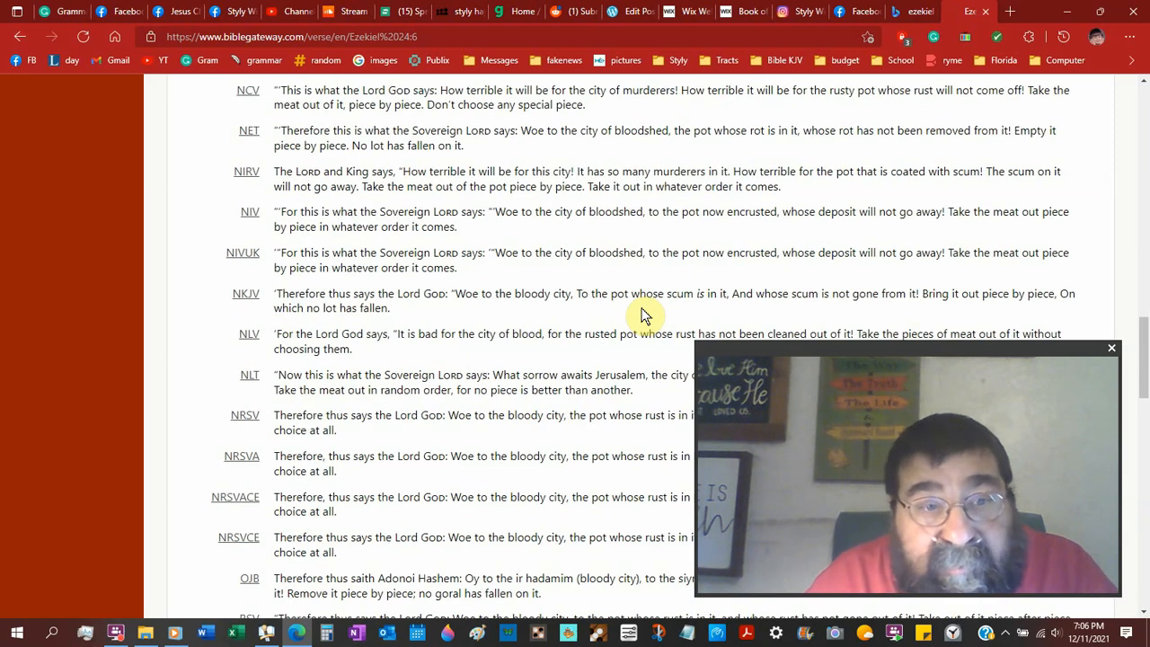
scroll("down", 3)
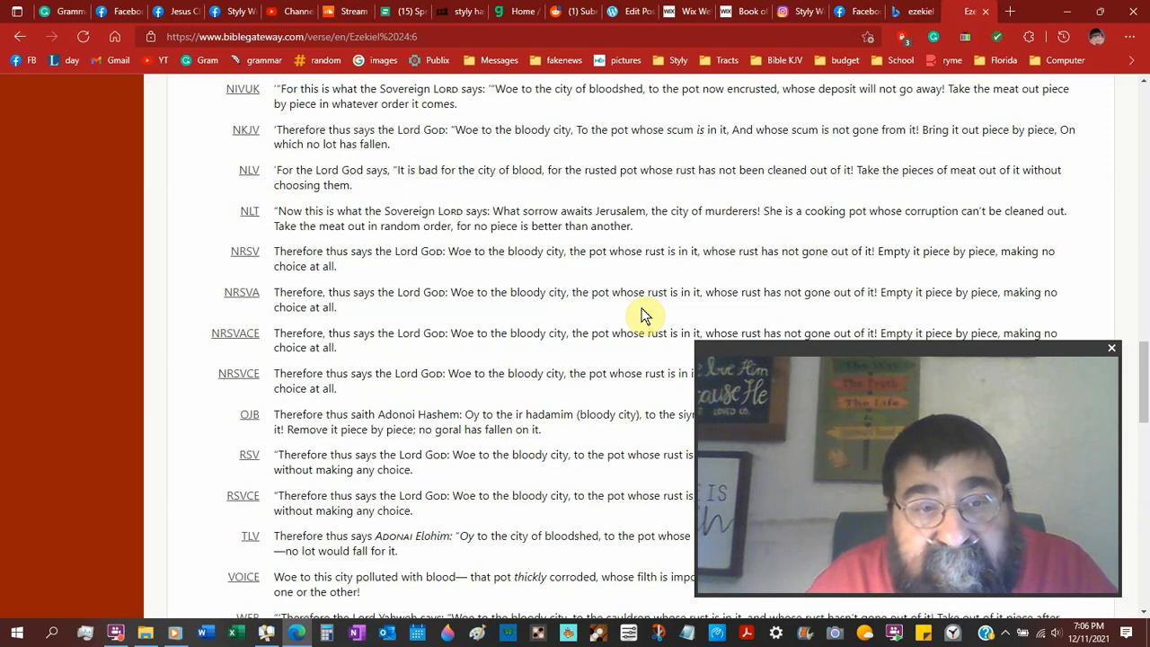
scroll("down", 3)
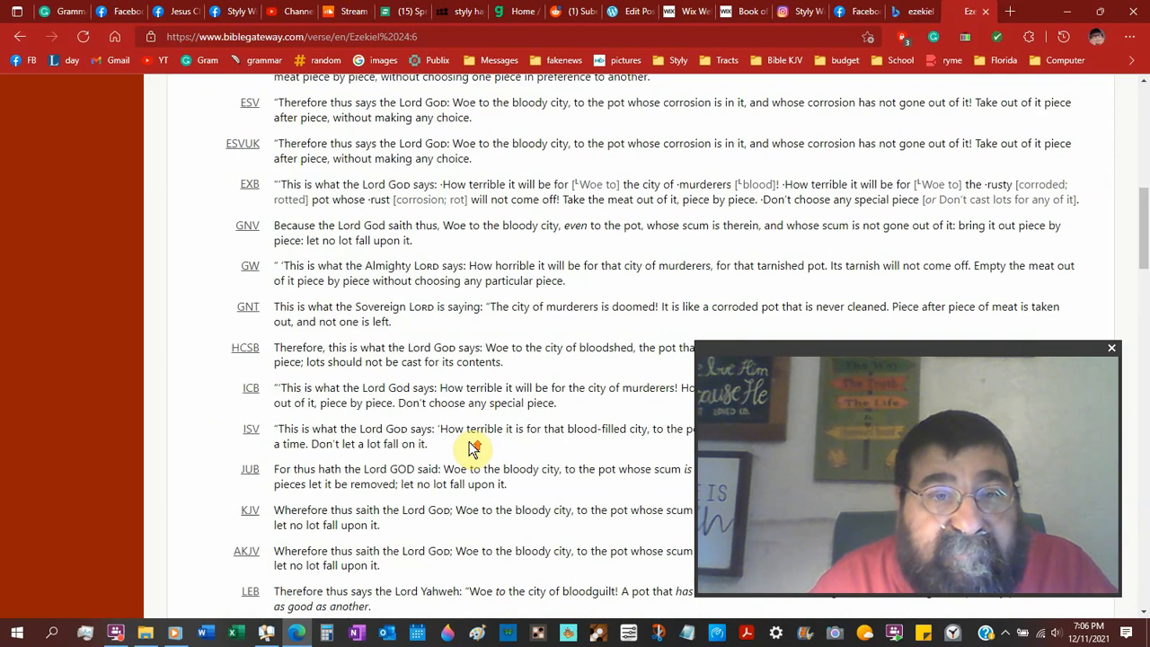
scroll("up", 3)
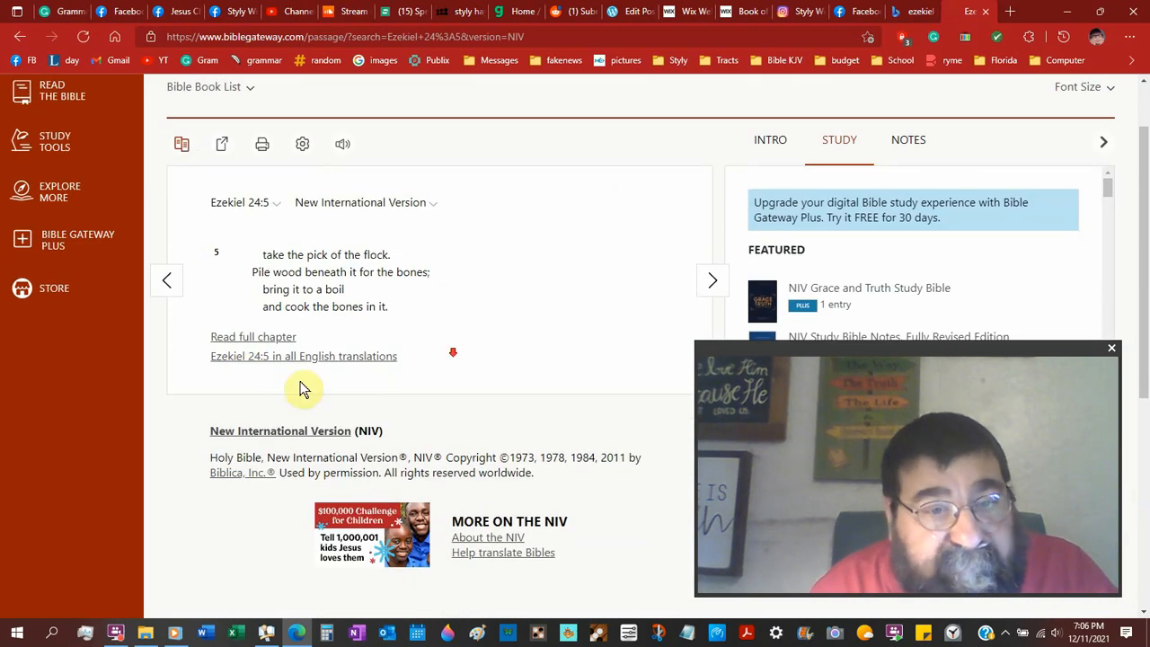
Follow the 'Ezekiel 24:5 in all English translations' link from the NIV passage page.
left_click(303, 356)
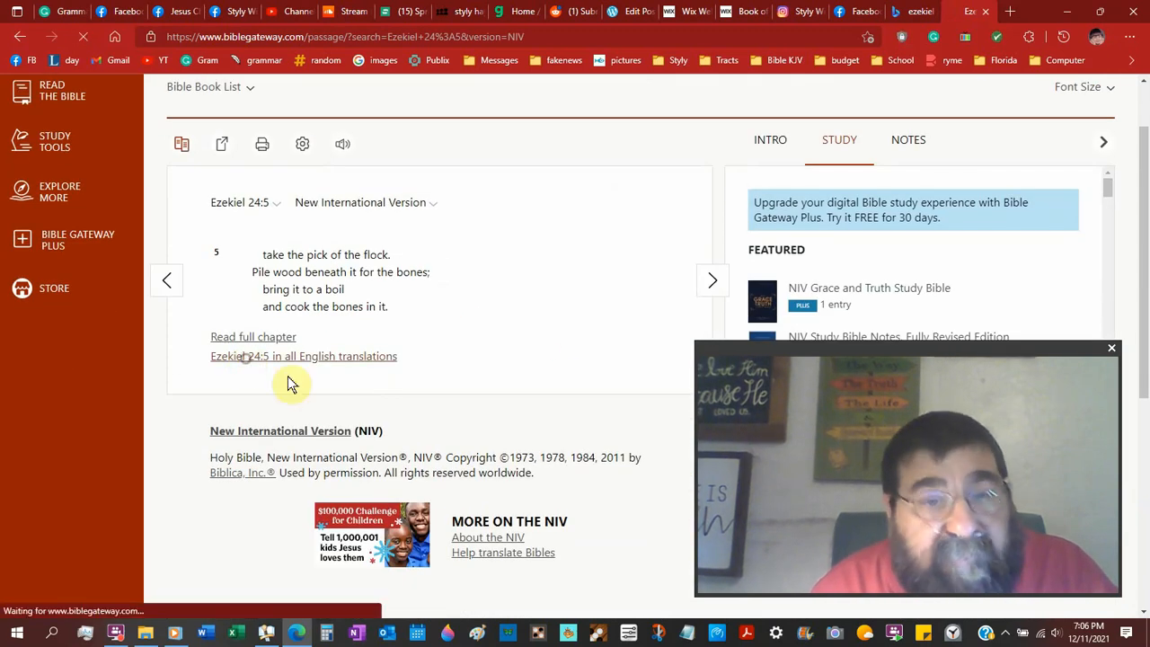
left_click(304, 356)
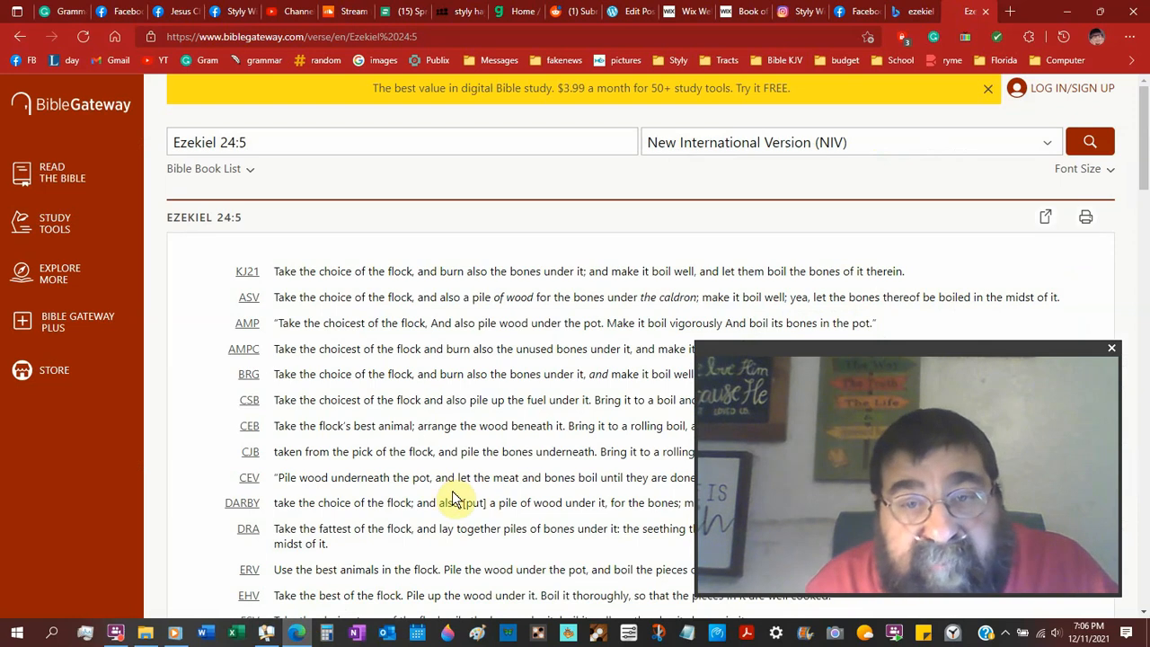
Scroll the Ezekiel 24:5 comparison down to the NRSV, RSV, TLV, VOICE, WEB and WYC renderings.
scroll("down", 3)
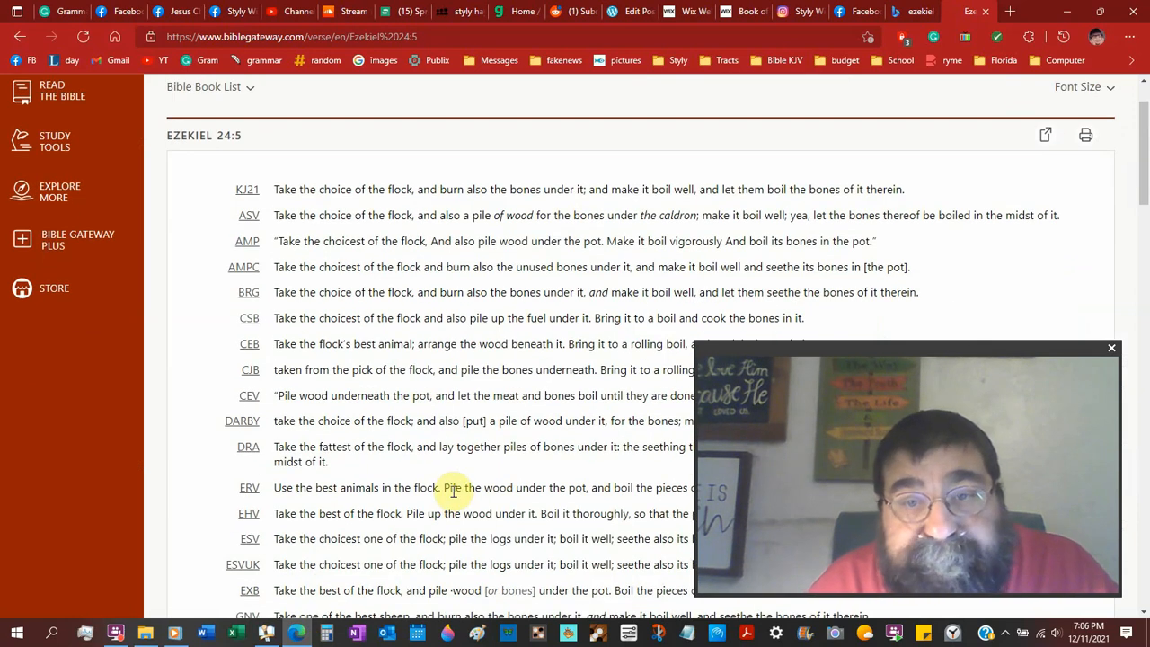
scroll("down", 3)
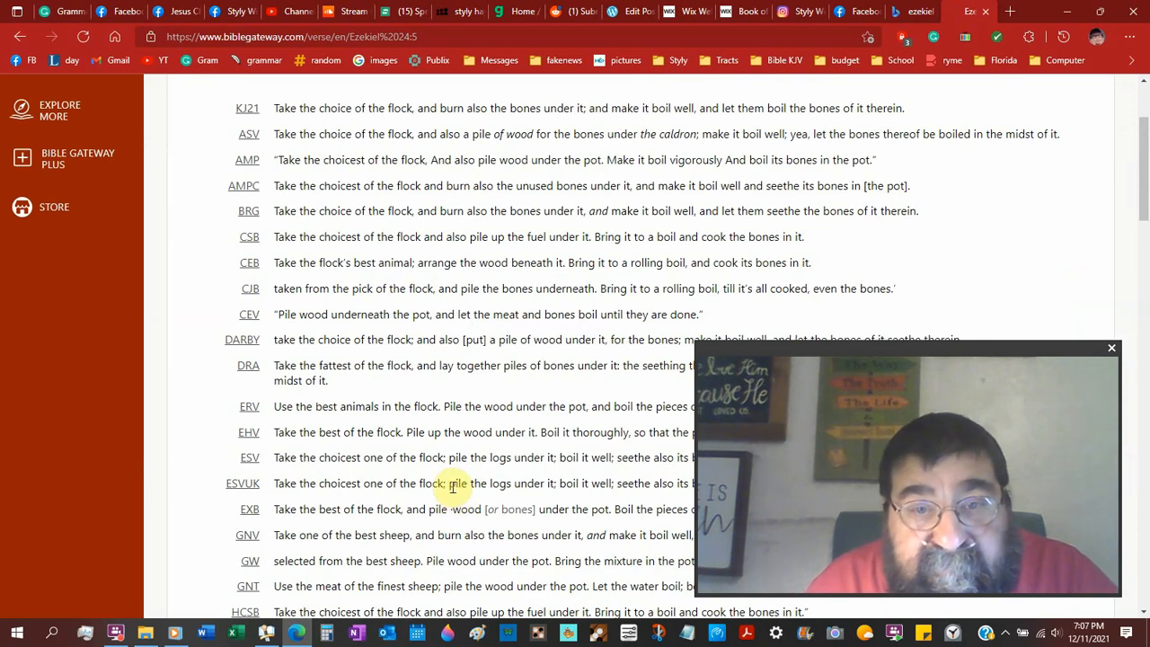
scroll("down", 3)
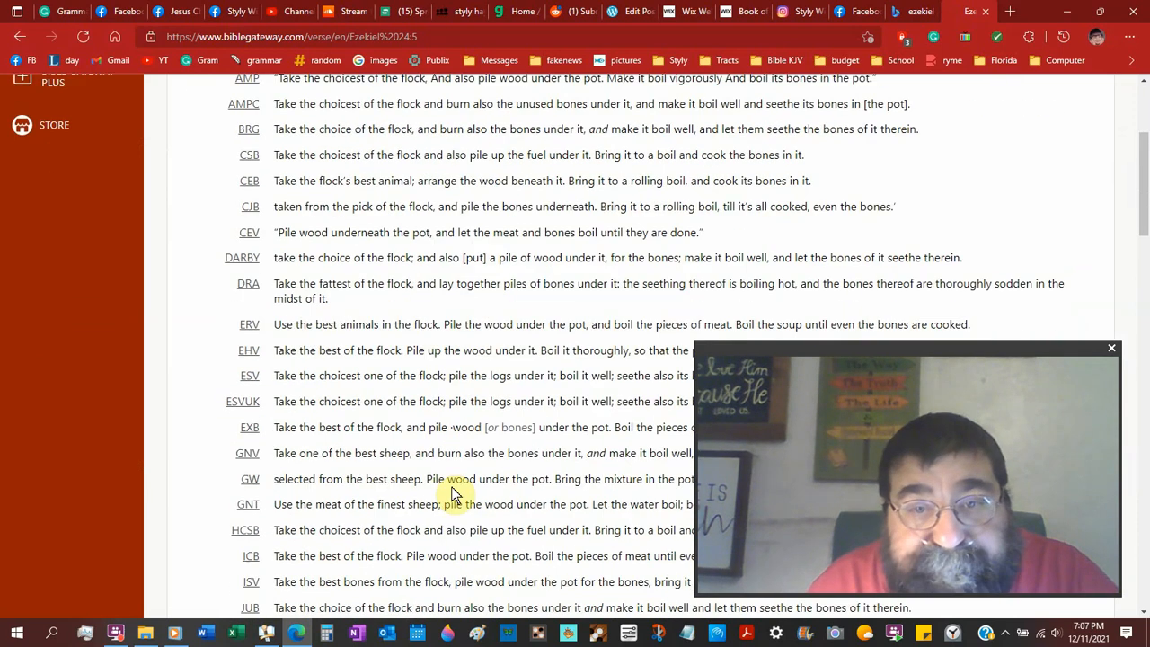
scroll("down", 3)
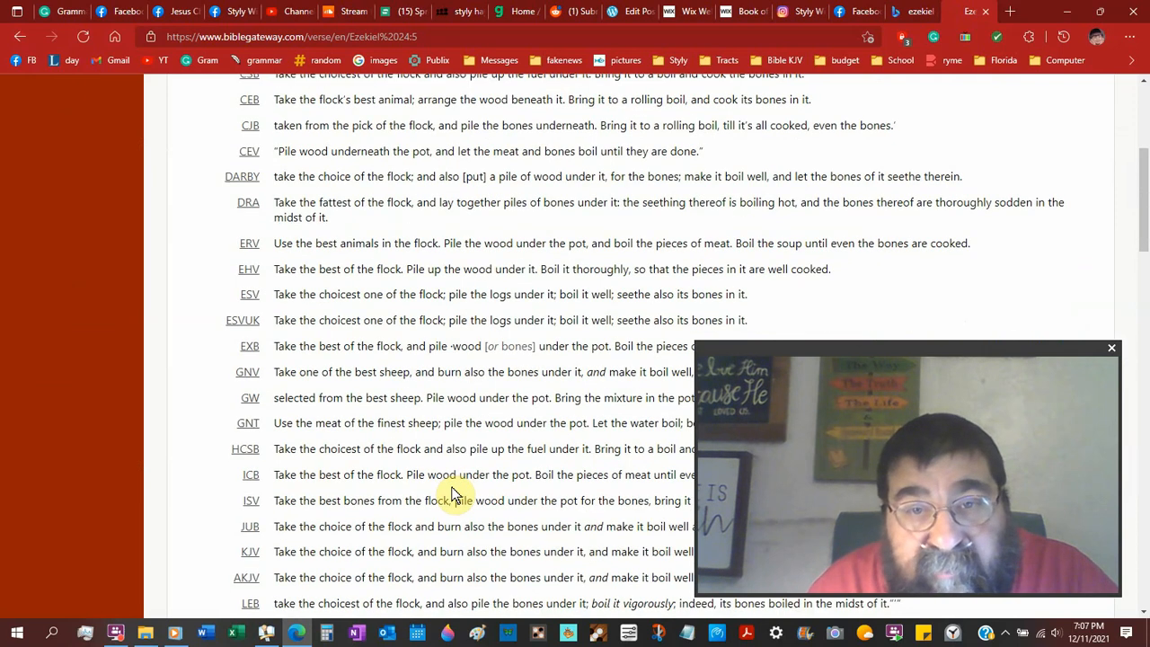
scroll("down", 3)
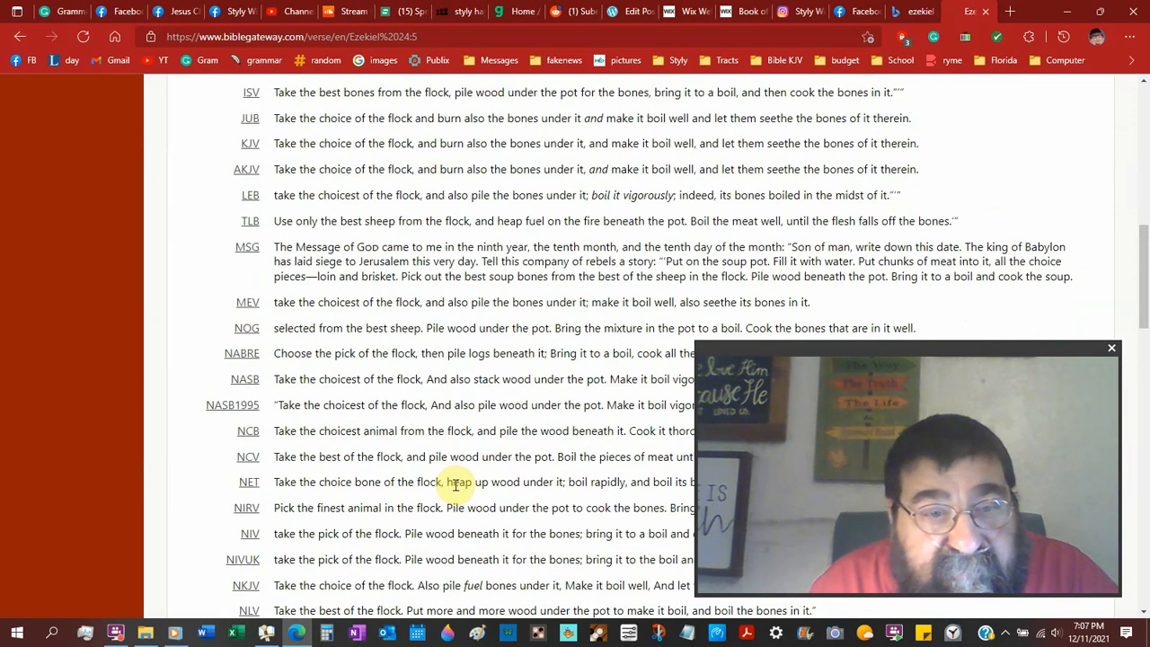
scroll("down", 3)
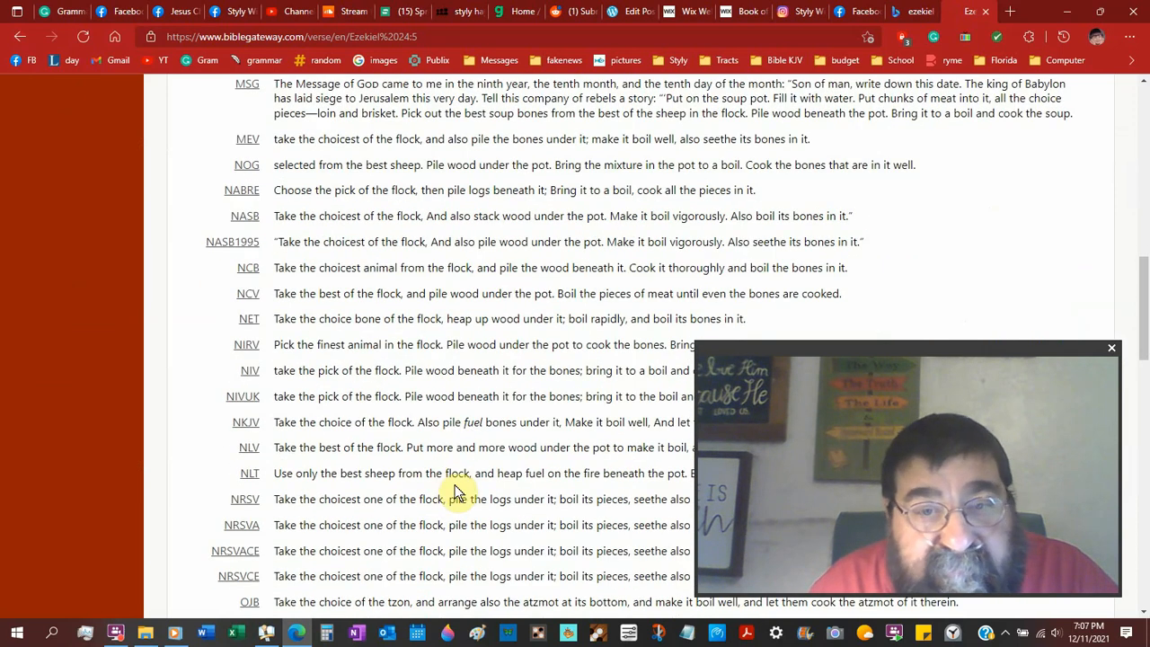
scroll("down", 3)
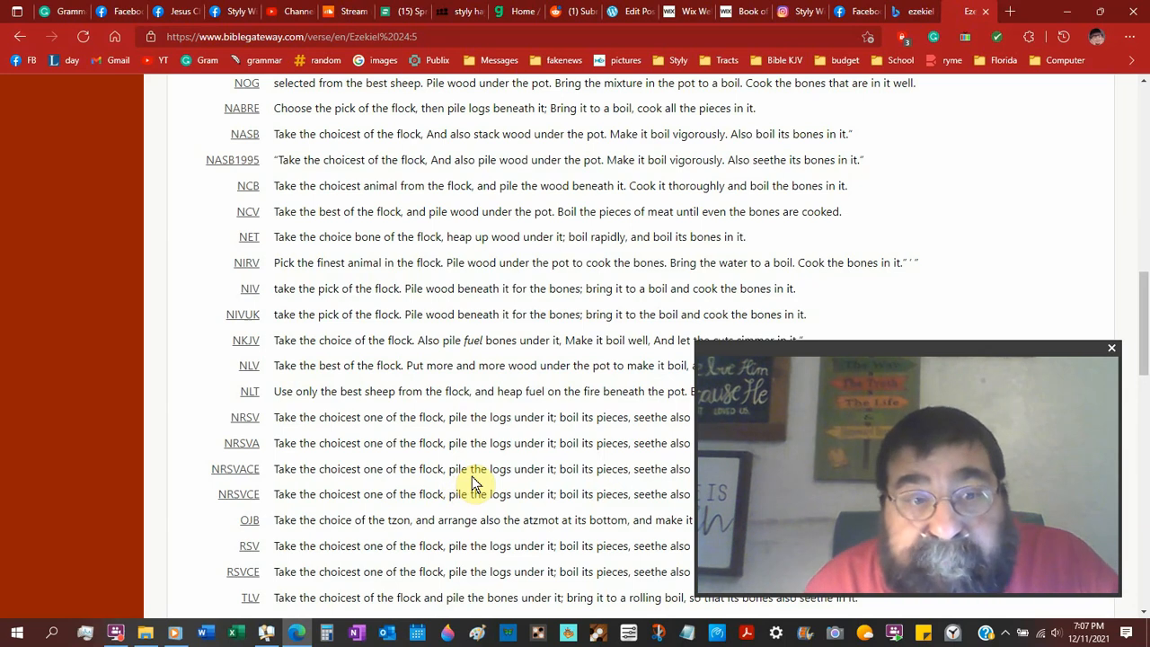
scroll("down", 3)
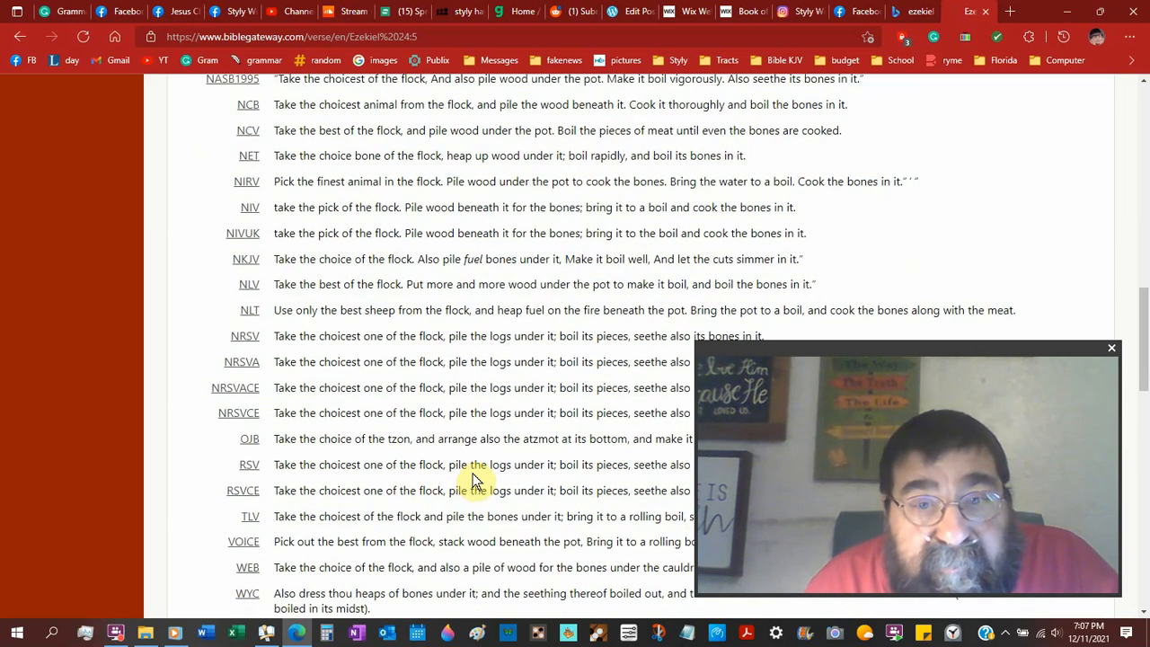
mouse_move(473, 412)
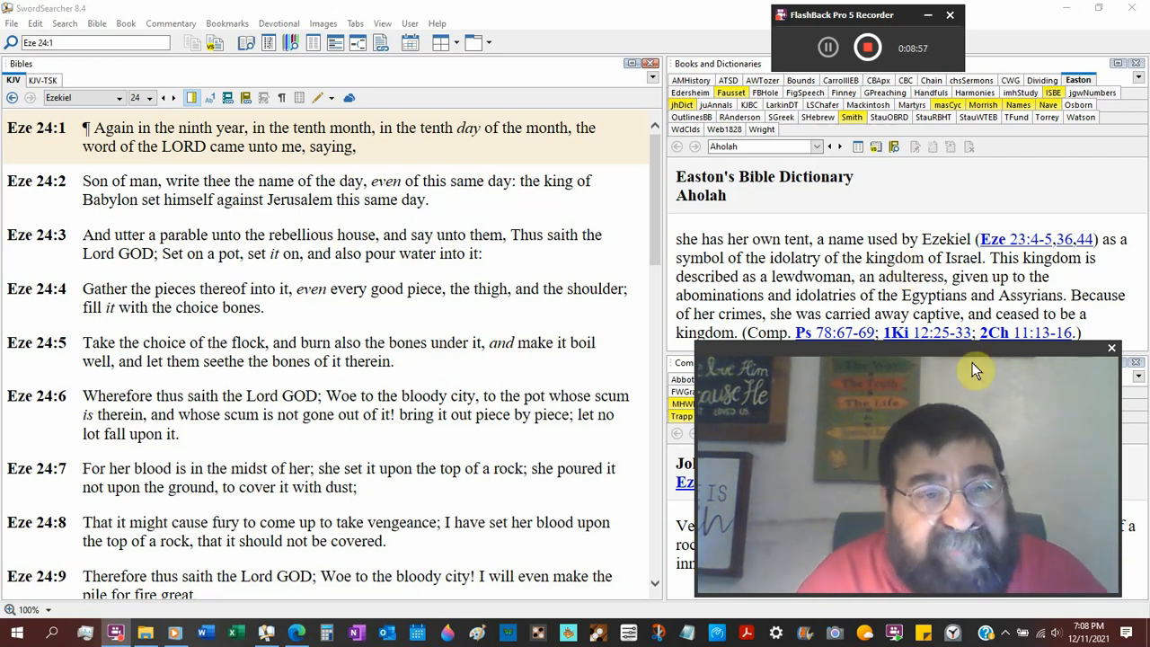
scroll("down", 3)
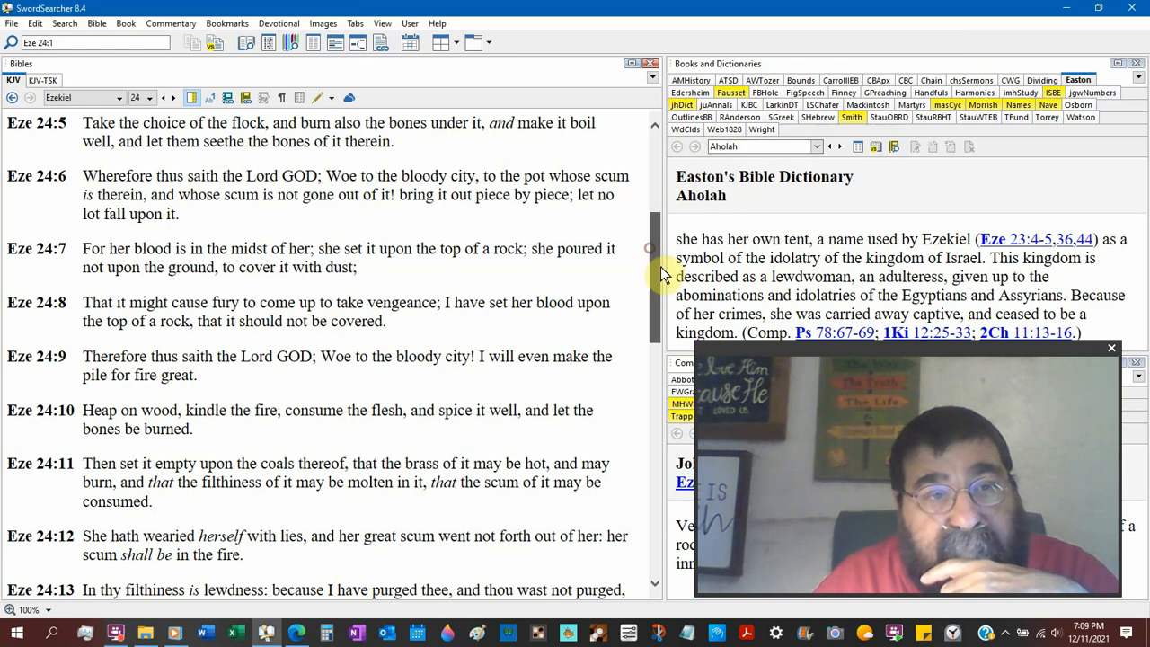
Scroll down in the KJV pane while switching to Leviticus.
scroll("down", 3)
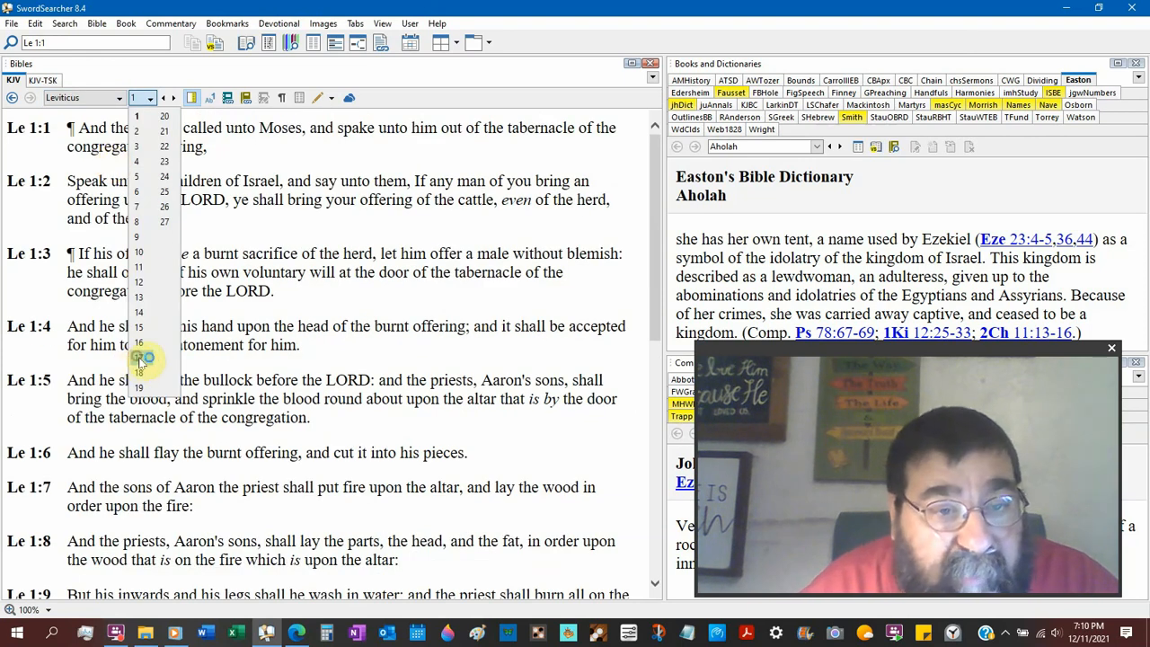
Pick chapter 17 of Leviticus and scroll down to verses 10–16 on eating blood.
left_click(139, 357)
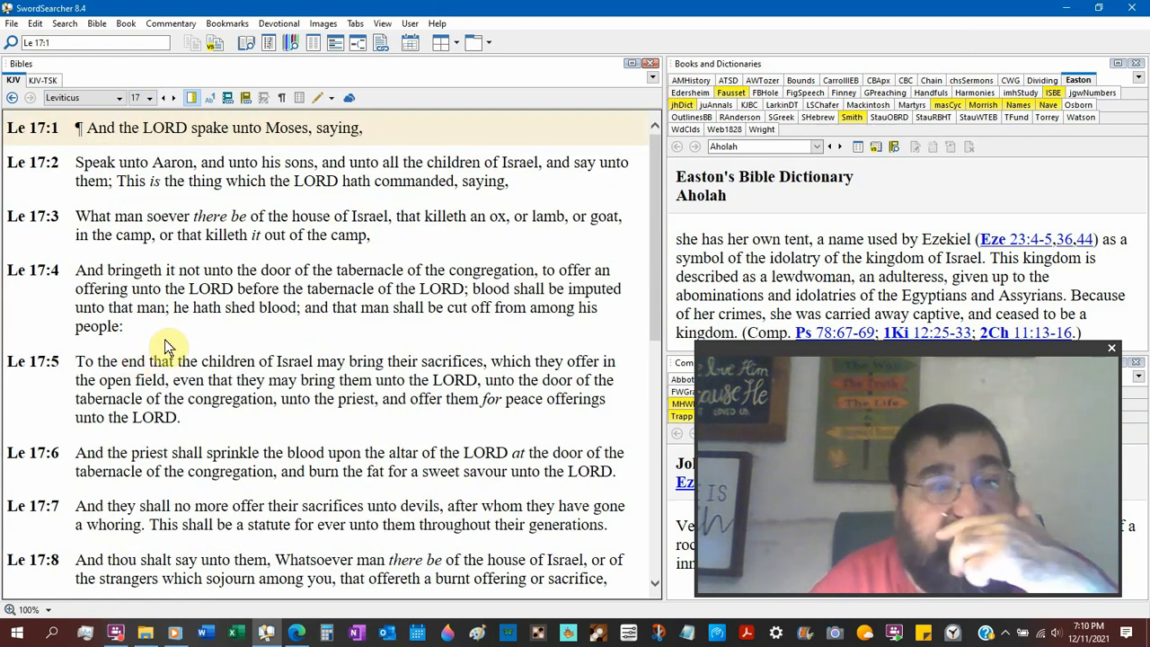
scroll("down", 3)
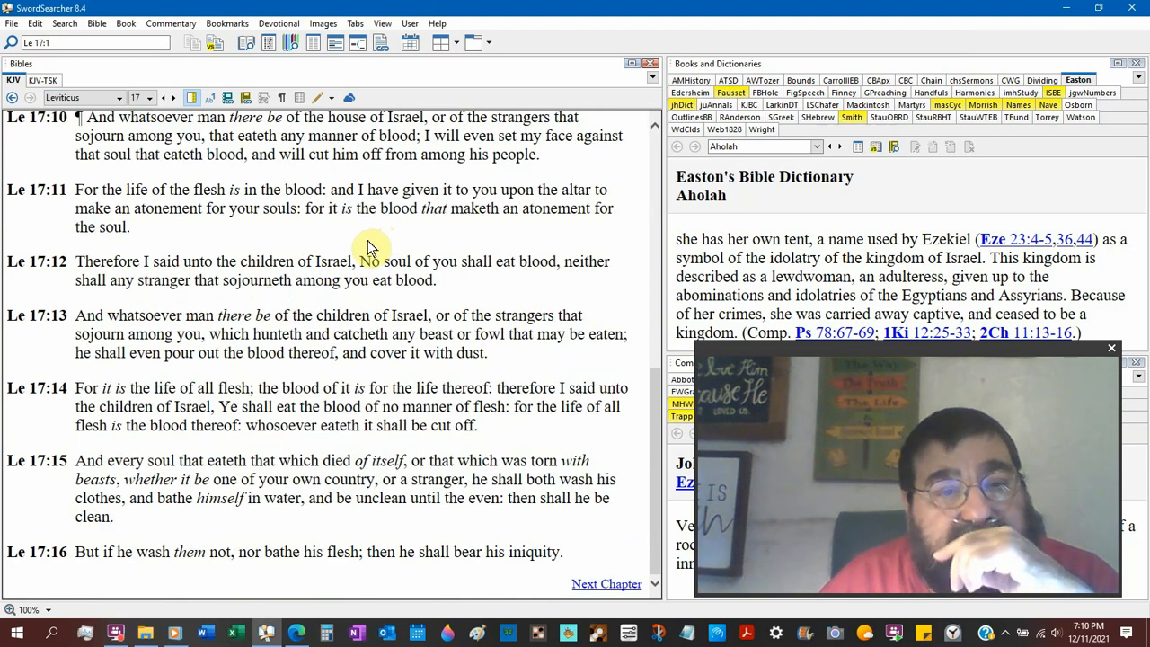
mouse_move(360, 247)
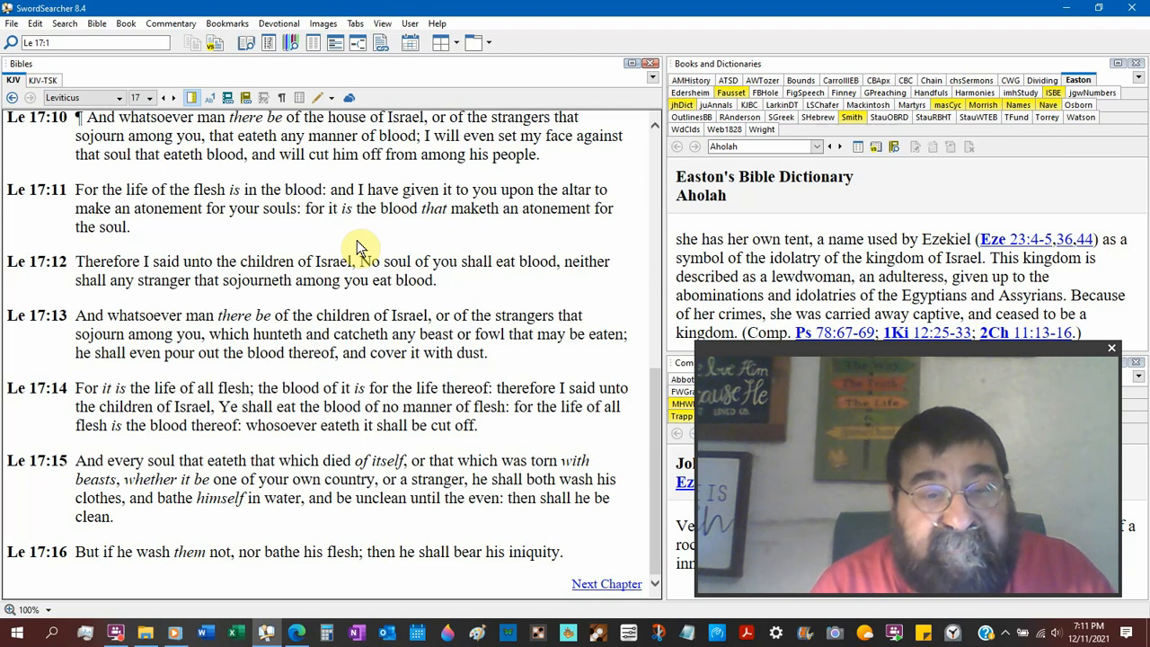
Return to KJV Ezekiel 24 and scroll down to verse 15's new prophecy.
double_click(343, 190)
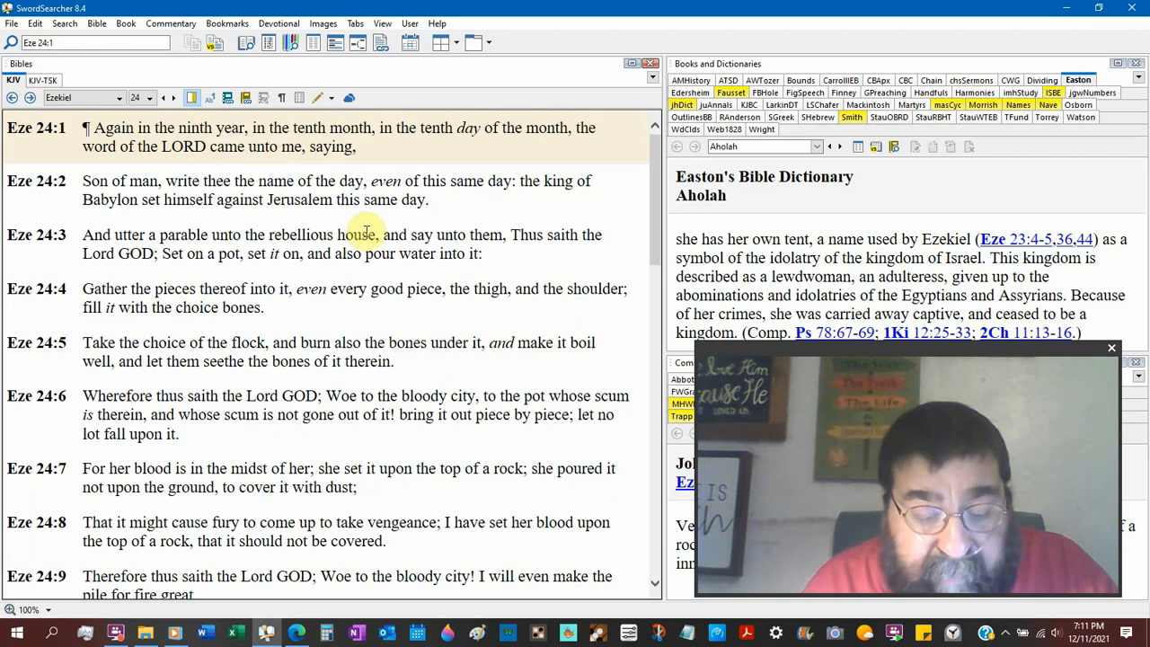
scroll("down", 3)
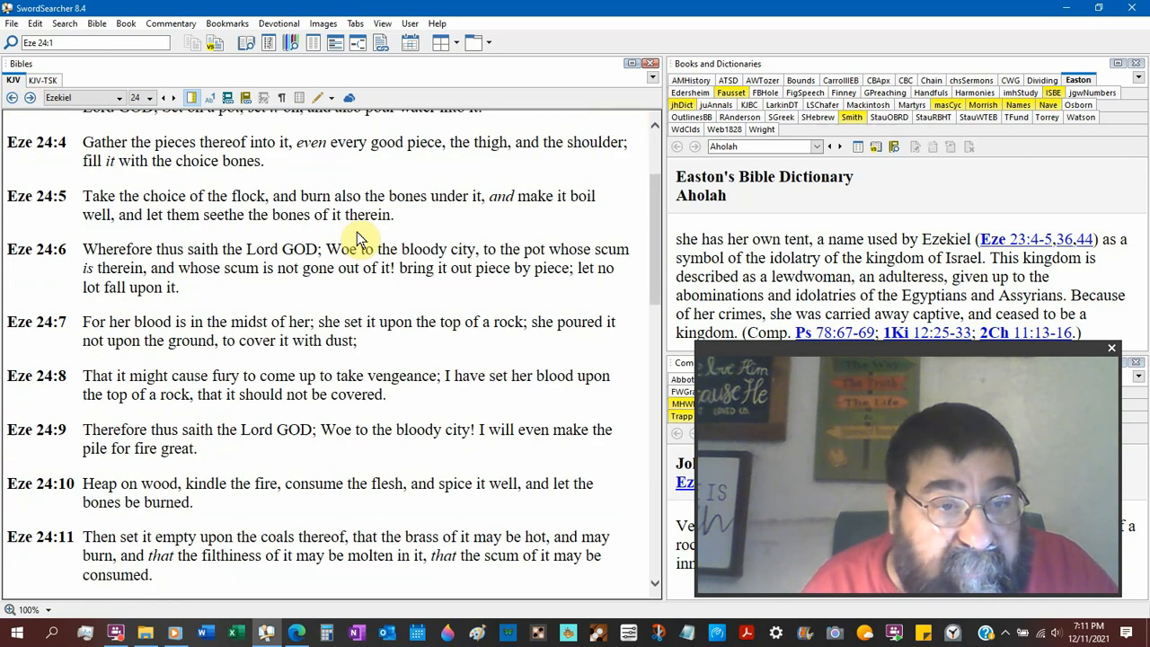
scroll("down", 3)
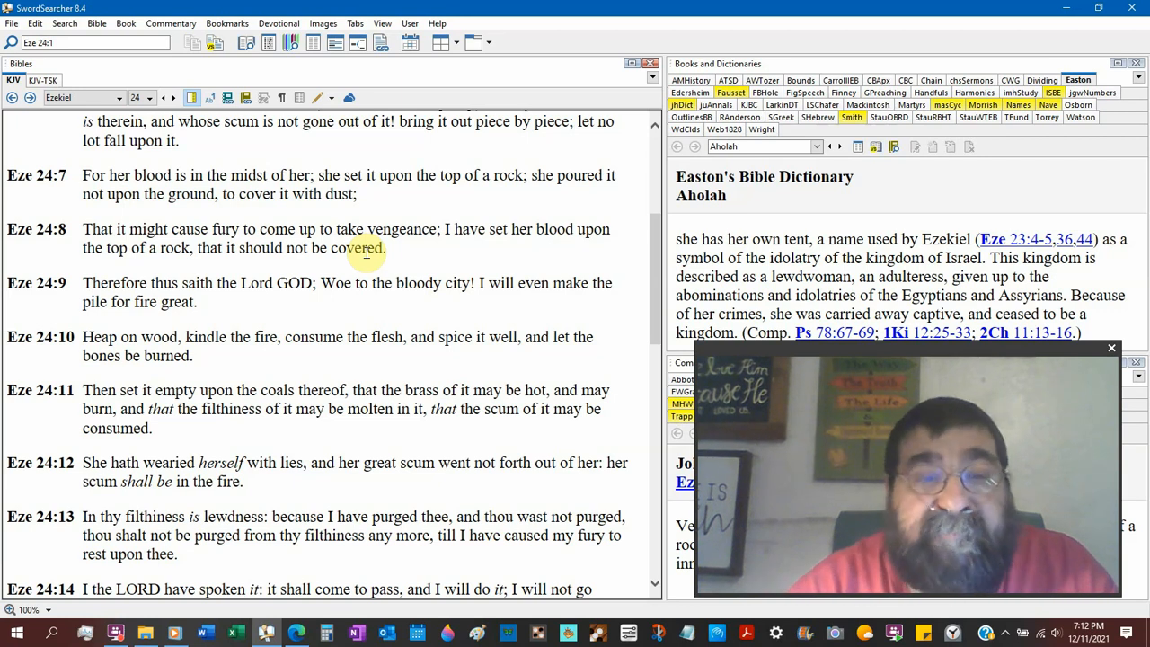
mouse_move(659, 337)
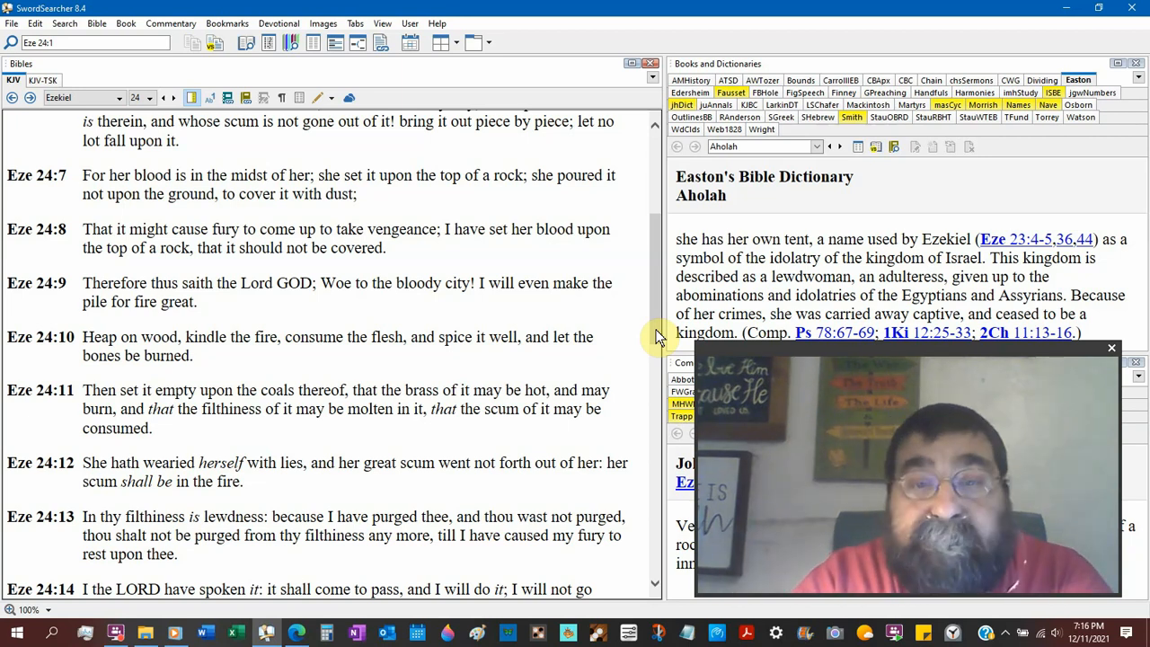
mouse_move(660, 337)
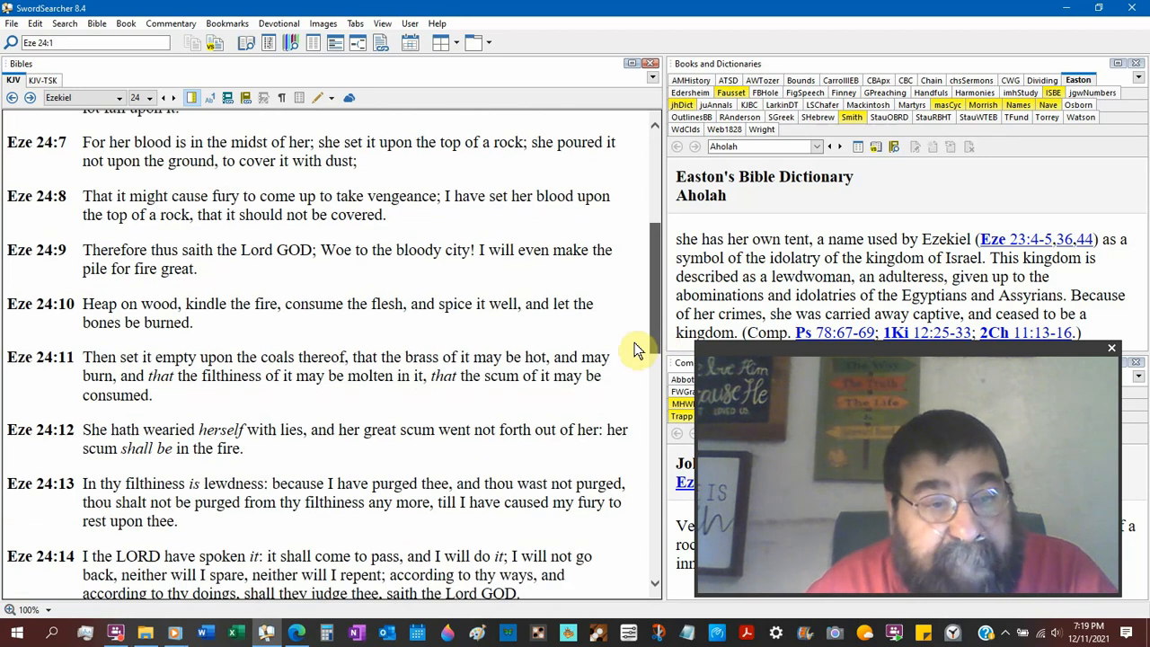
scroll("down", 3)
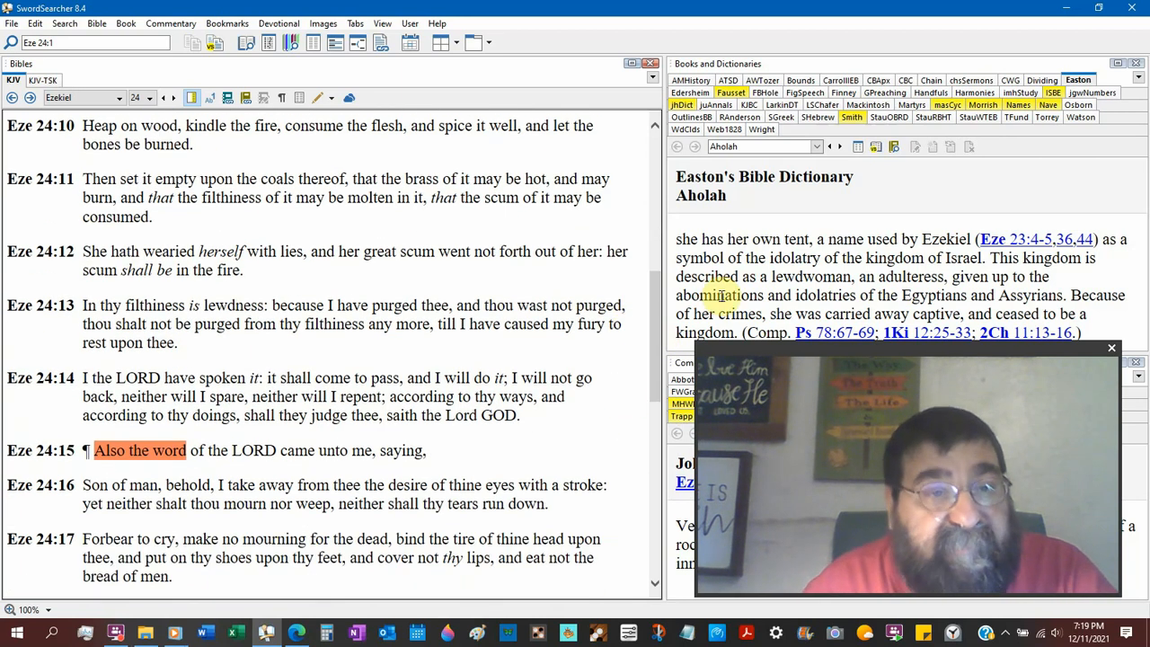